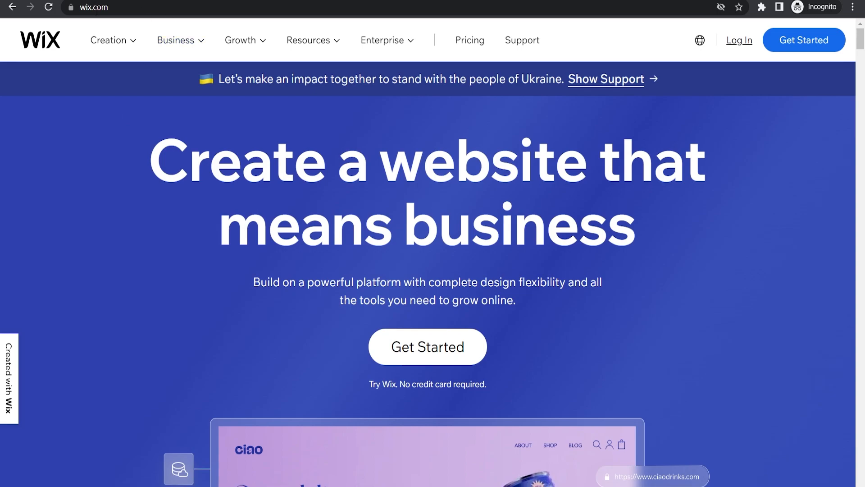
pyautogui.moveTo(468, 335)
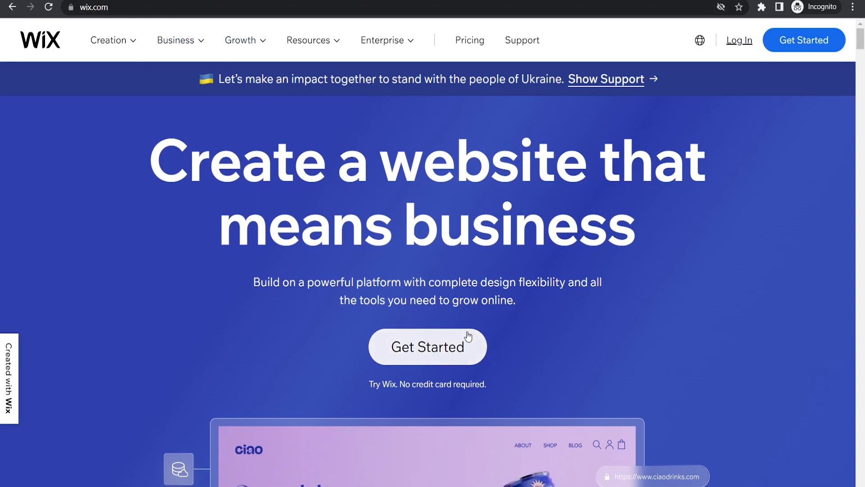
pyautogui.moveTo(488, 348)
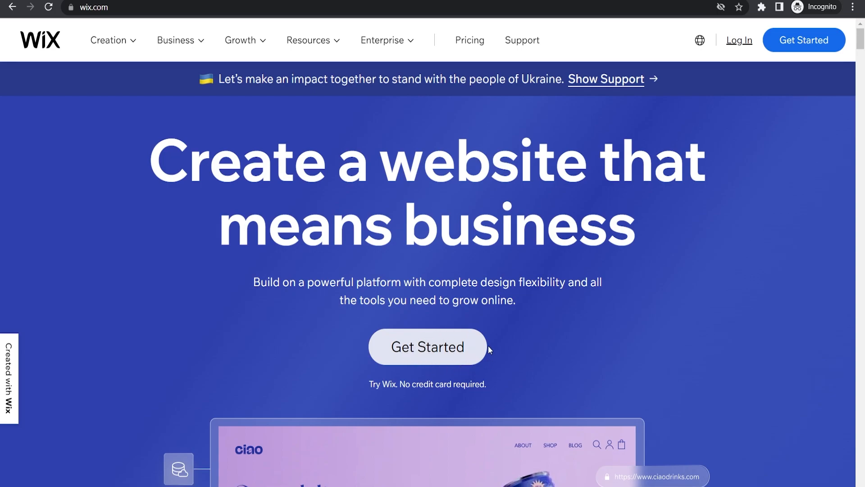
pyautogui.moveTo(612, 258)
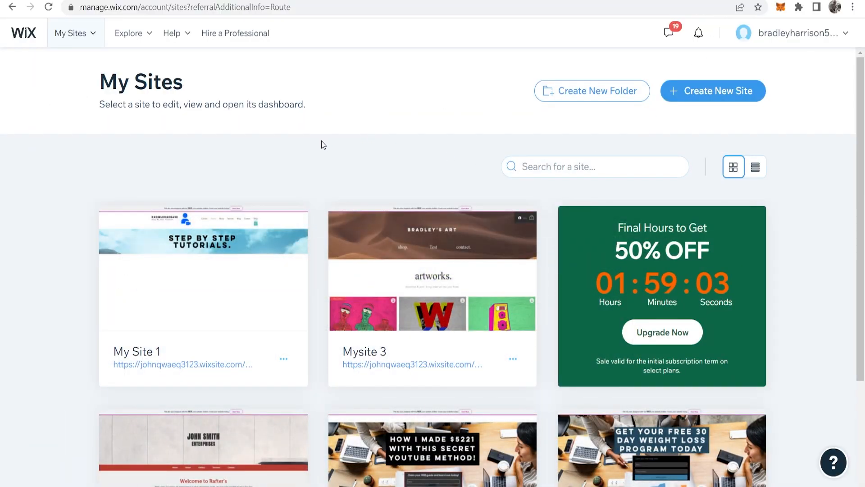
pyautogui.moveTo(727, 99)
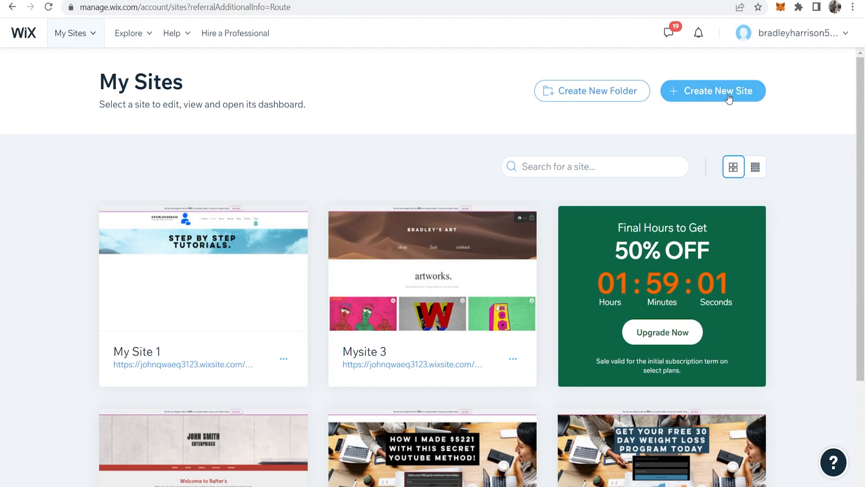
# - Begin creating a brand-new site from the Wix My Sites page
pyautogui.click(712, 91)
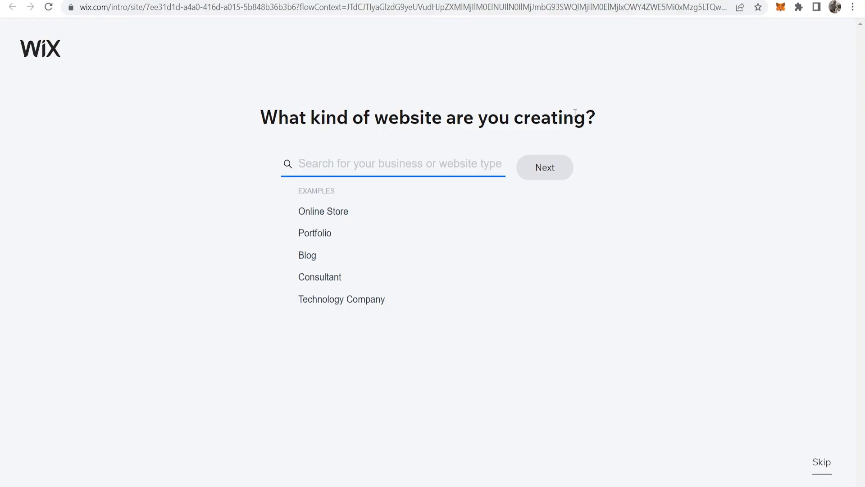
# - Search 'landing page', choose eBook Landing Page as the site type, and continue
pyautogui.write('landing page')
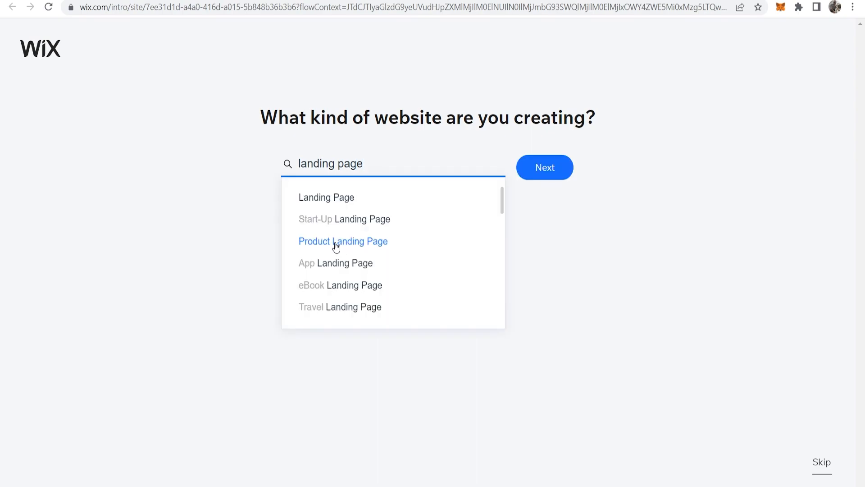
pyautogui.moveTo(334, 269)
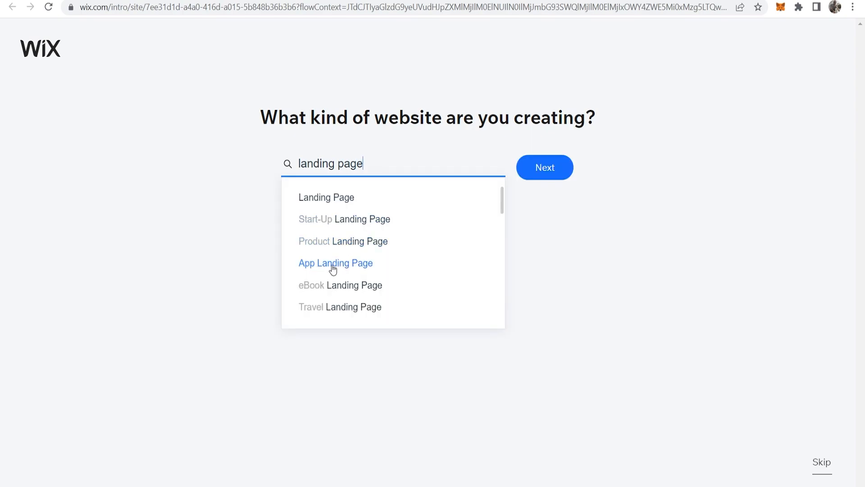
pyautogui.moveTo(355, 289)
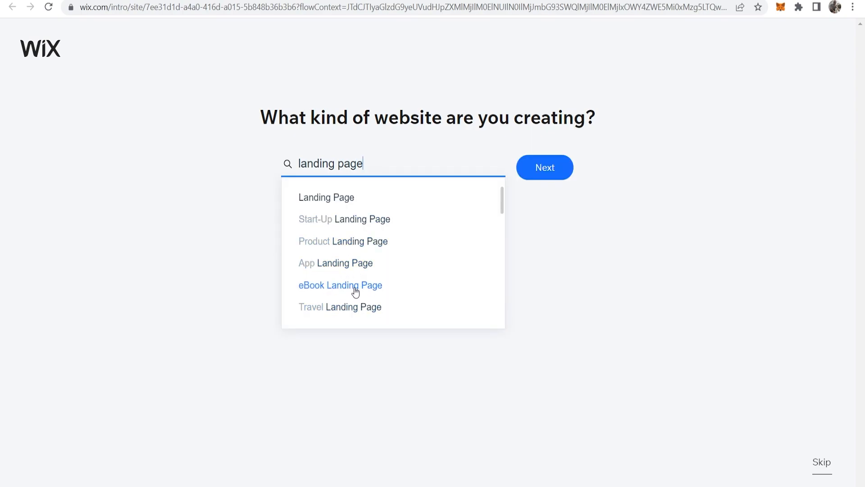
pyautogui.moveTo(319, 292)
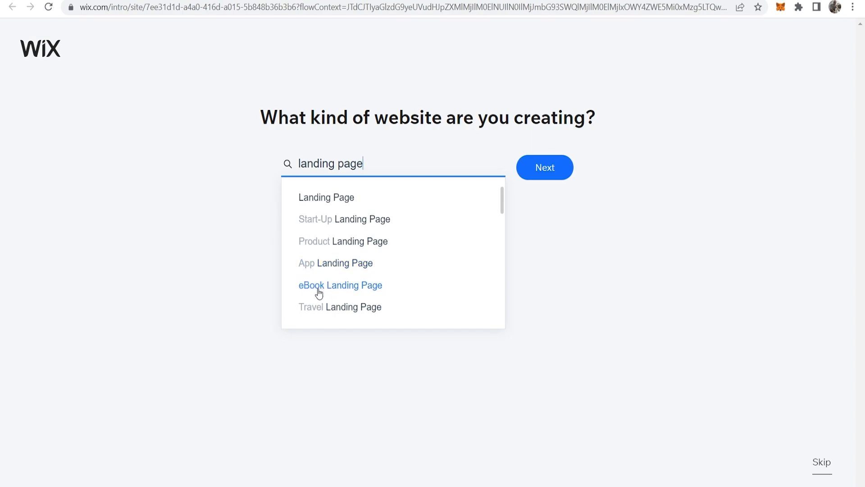
pyautogui.scroll(-3)
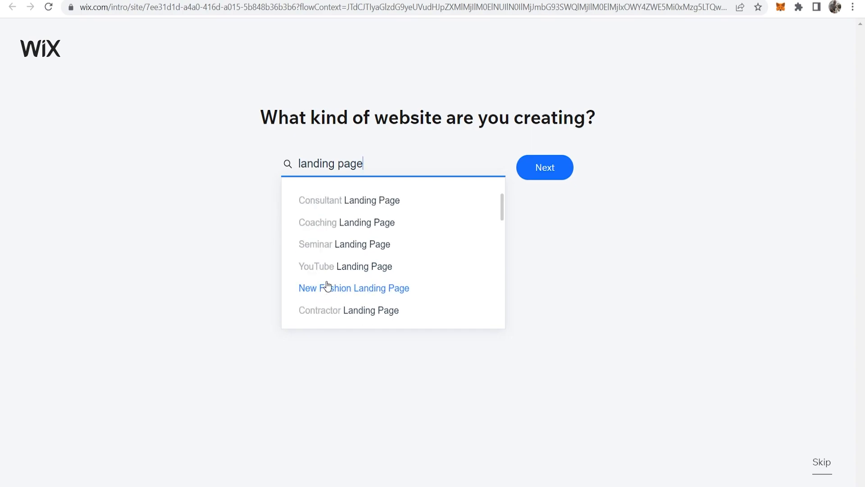
pyautogui.scroll(3)
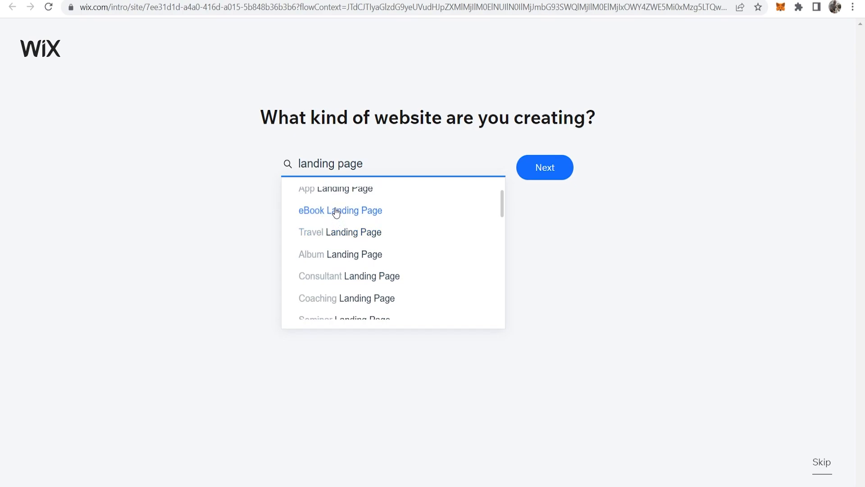
pyautogui.click(340, 211)
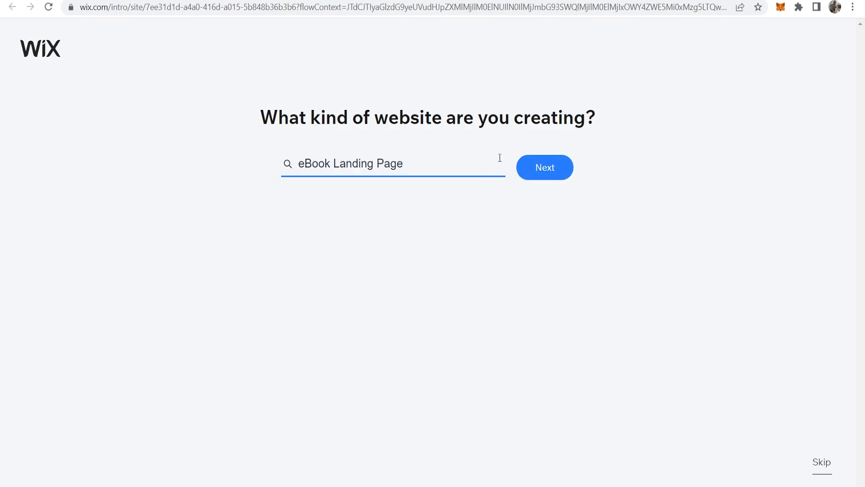
pyautogui.click(544, 167)
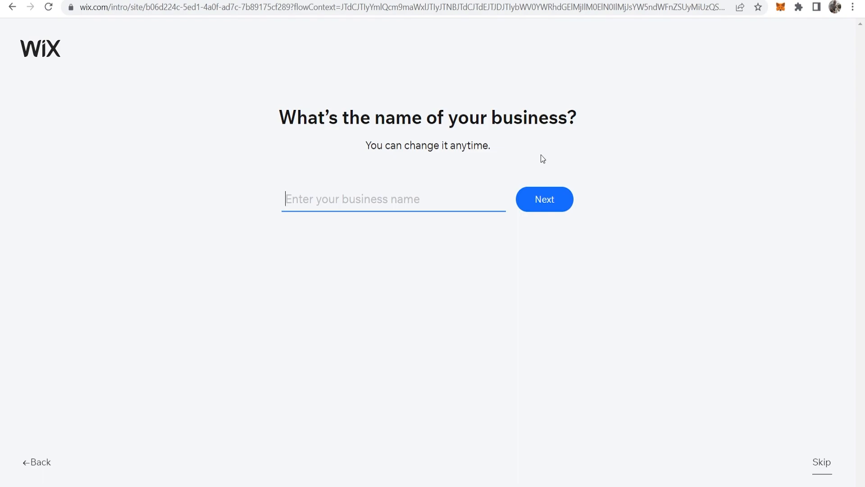
pyautogui.moveTo(327, 140)
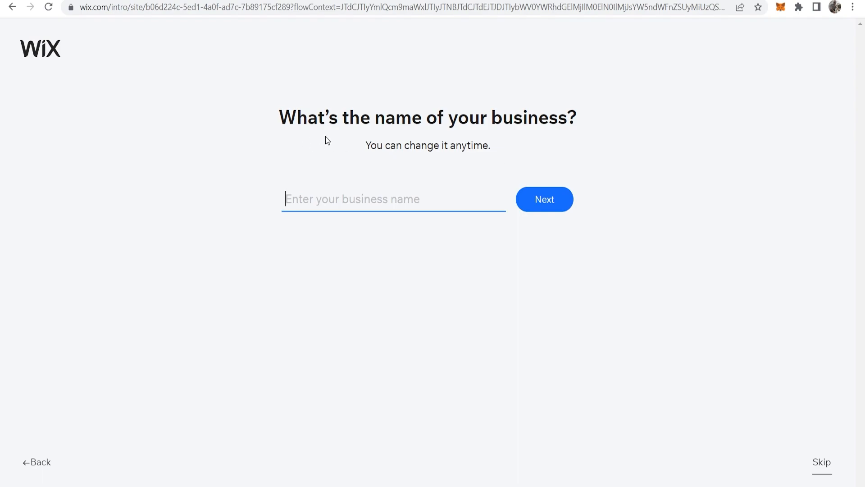
# - Enter business name 'Know', deselect the Chat feature, and scroll through the remaining features
pyautogui.write('Know')
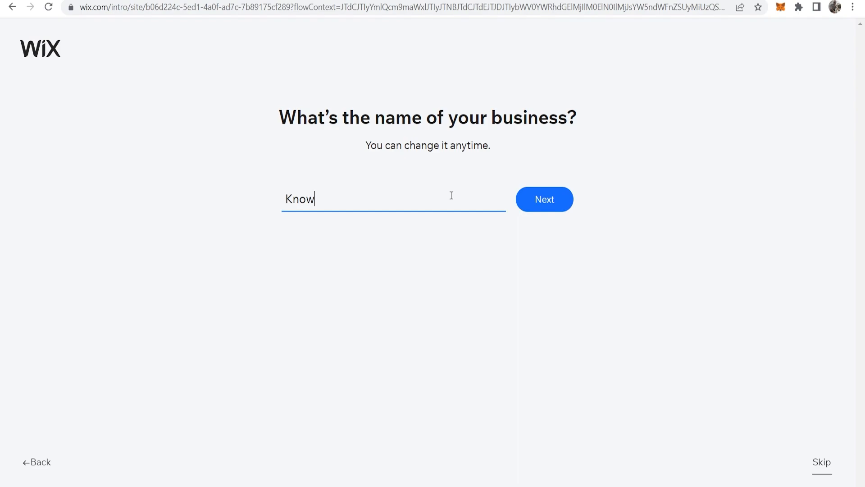
pyautogui.click(543, 199)
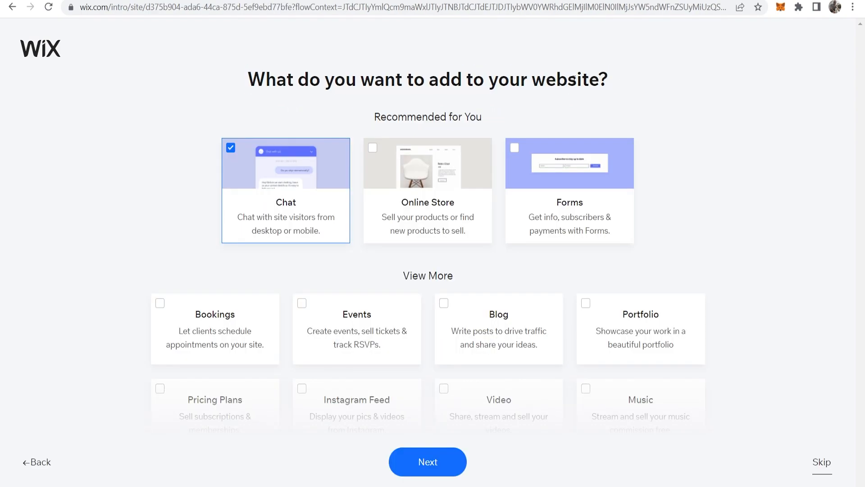
pyautogui.click(230, 148)
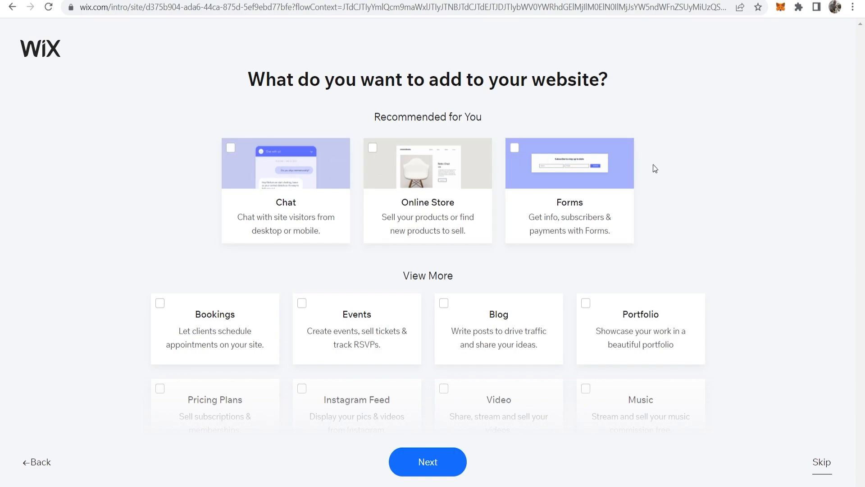
pyautogui.moveTo(432, 226)
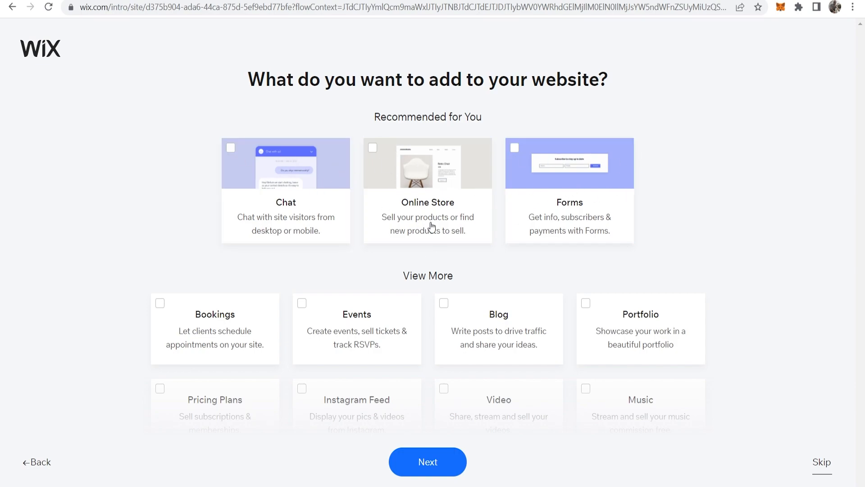
pyautogui.scroll(-3)
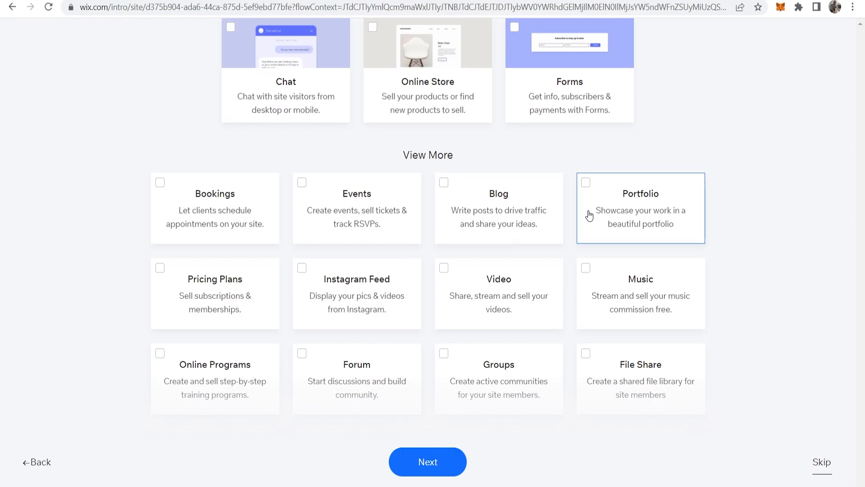
pyautogui.scroll(-3)
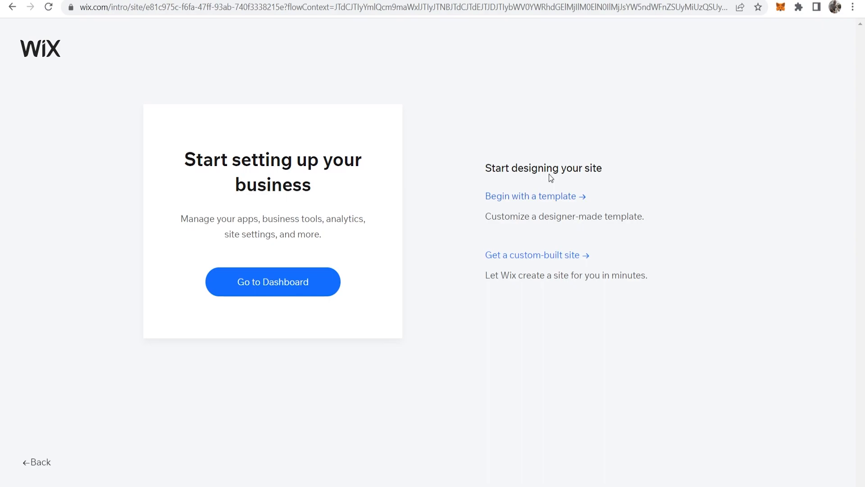
pyautogui.moveTo(535, 197)
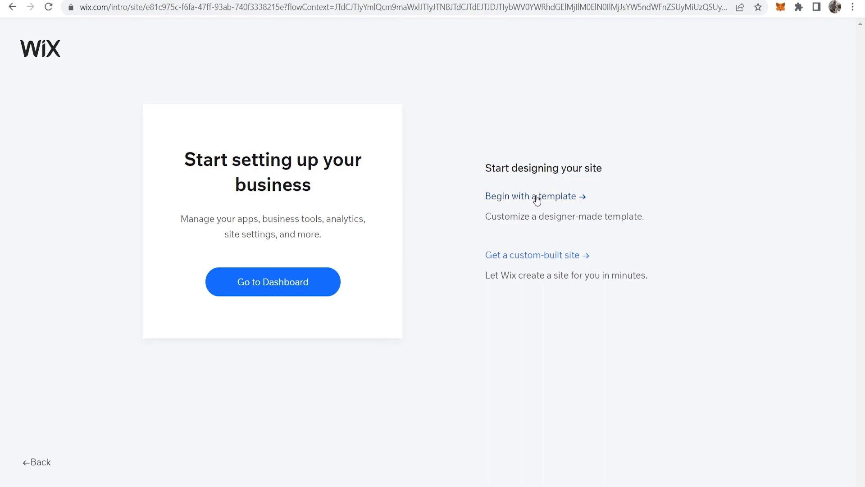
pyautogui.moveTo(516, 204)
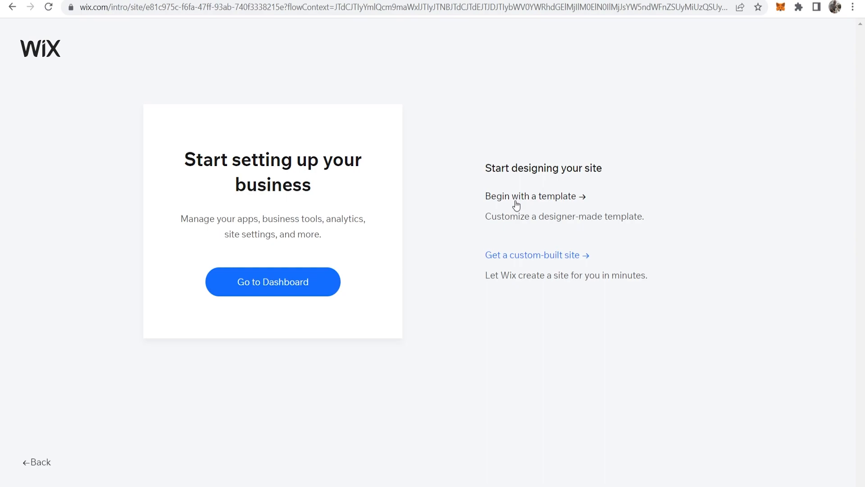
pyautogui.moveTo(538, 200)
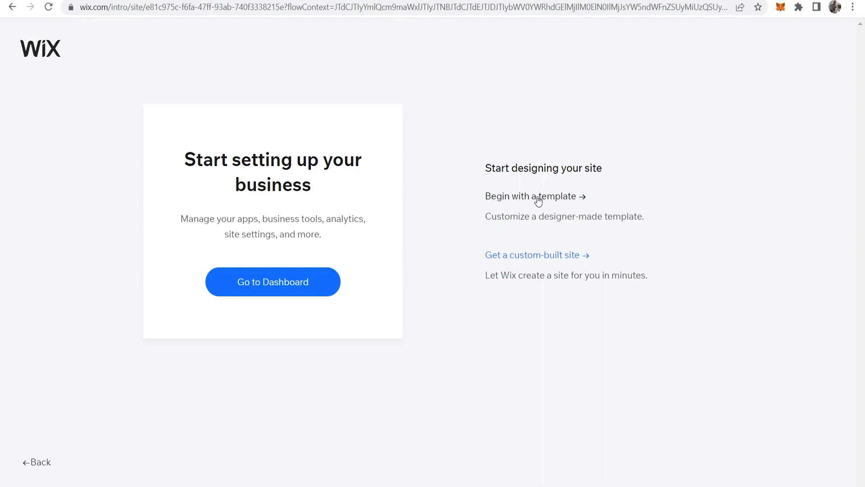
# - Choose to design from a template and open the gold-shoes Coming Soon Landing Page
pyautogui.click(529, 196)
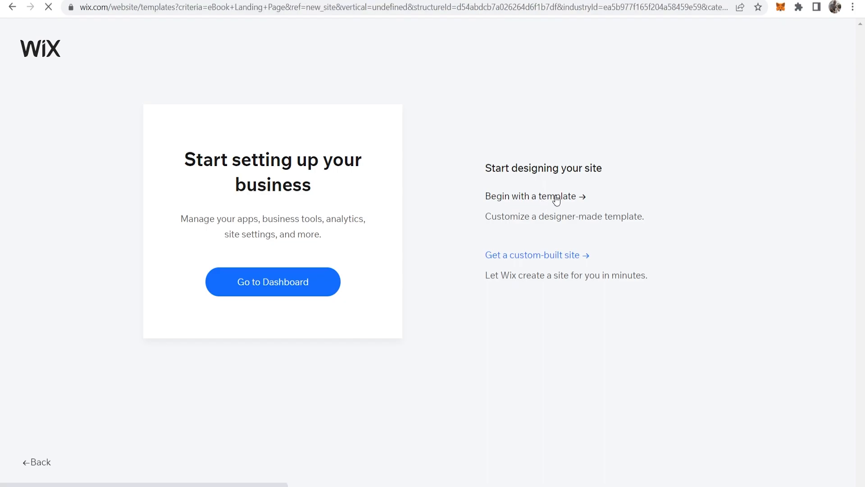
pyautogui.click(531, 196)
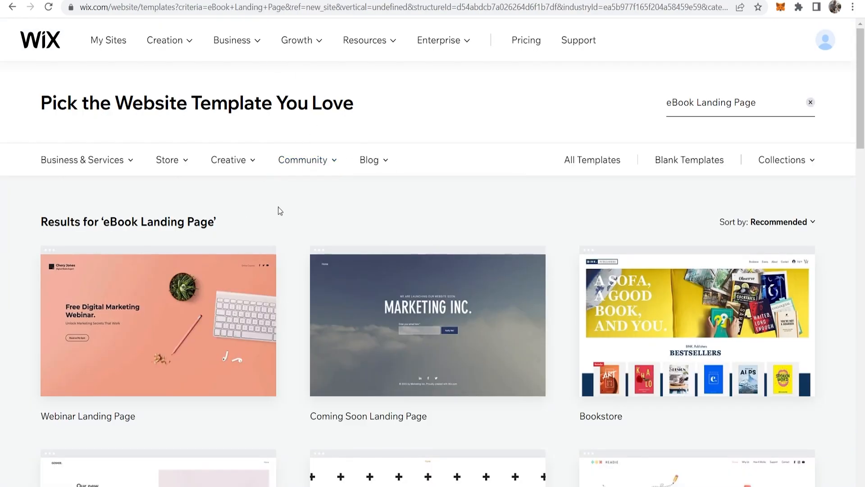
pyautogui.scroll(-3)
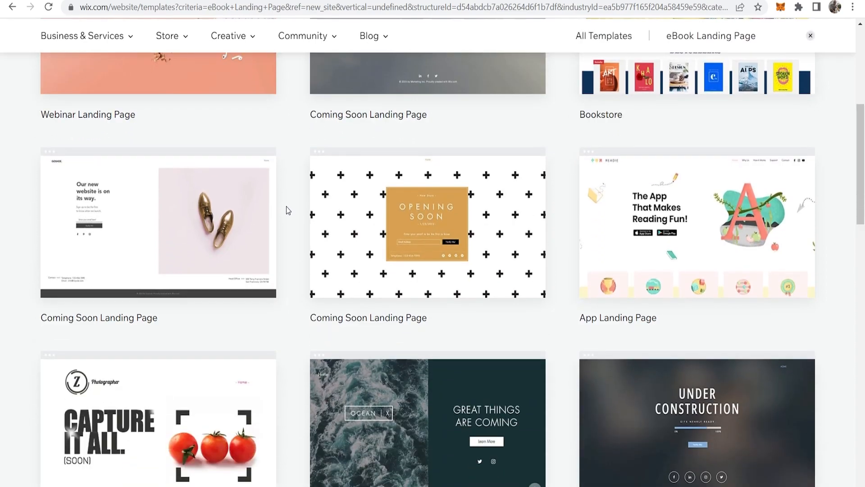
pyautogui.scroll(-3)
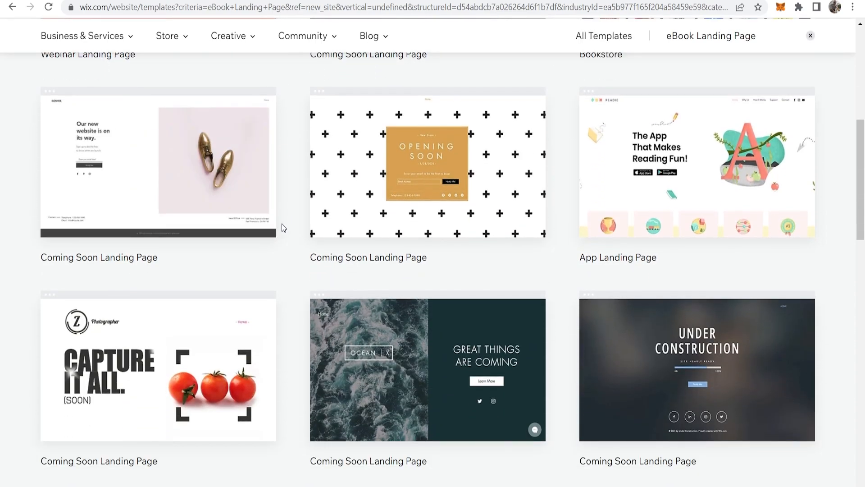
pyautogui.moveTo(232, 153)
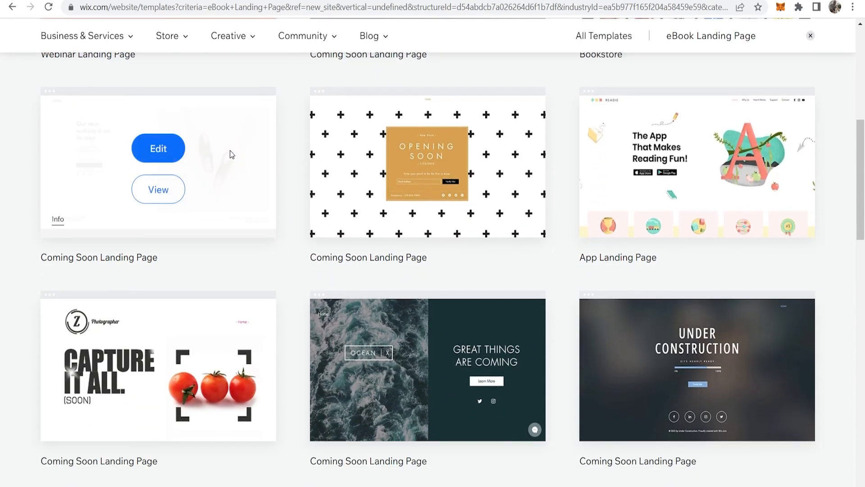
pyautogui.moveTo(287, 177)
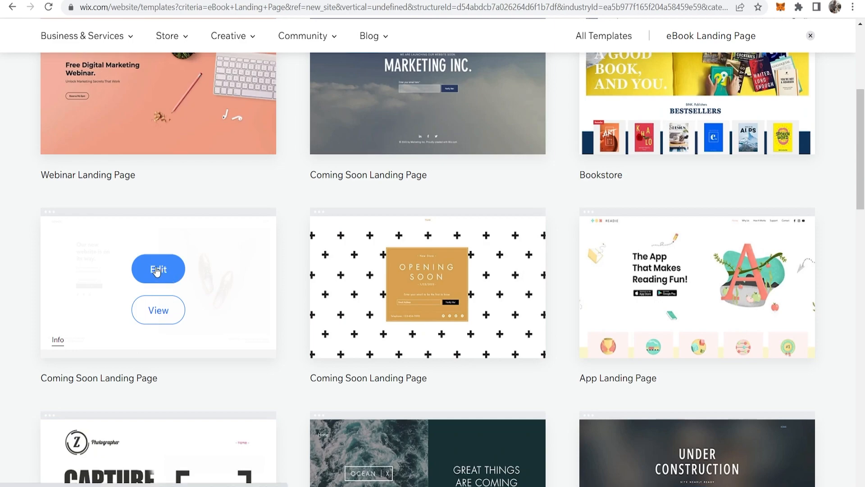
pyautogui.click(158, 269)
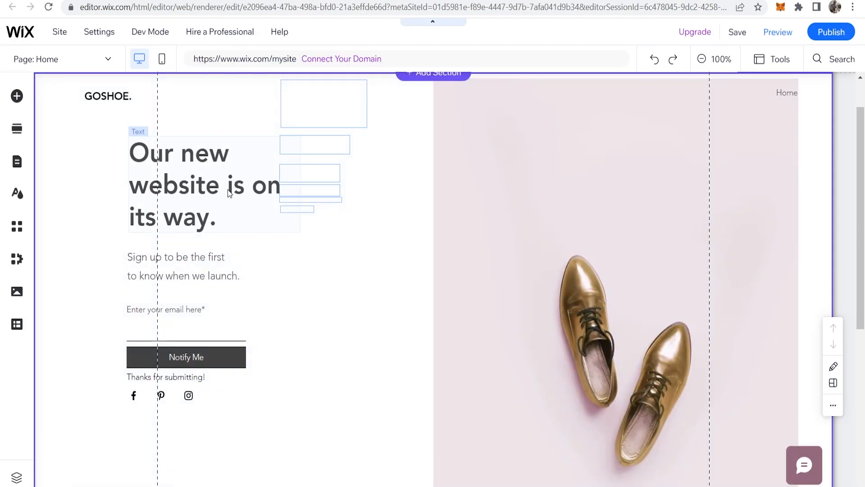
pyautogui.moveTo(214, 165)
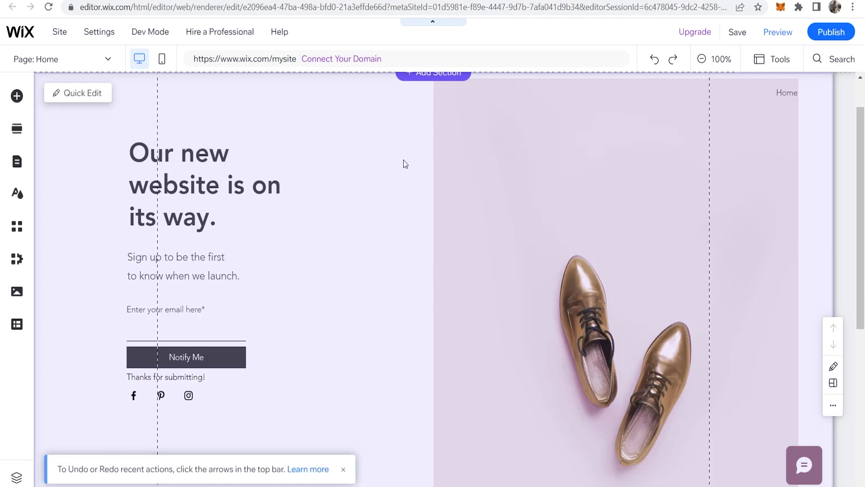
# - Select the email sign-up form for removal
pyautogui.click(186, 320)
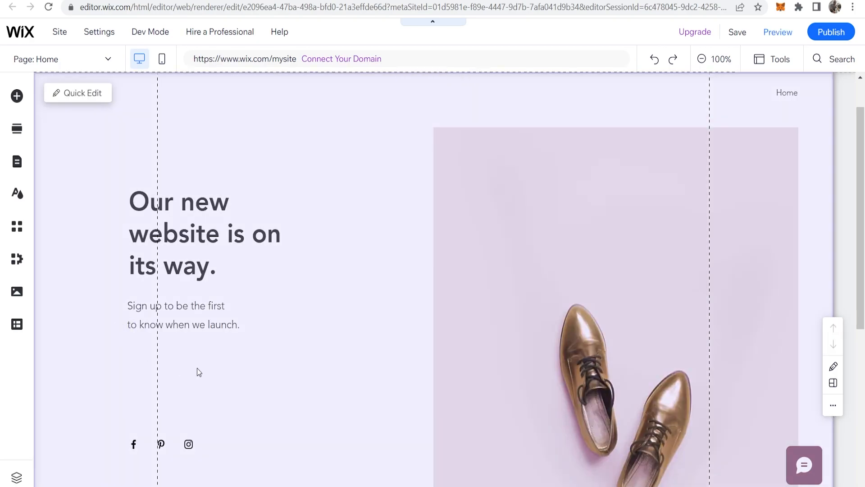
pyautogui.moveTo(654, 59)
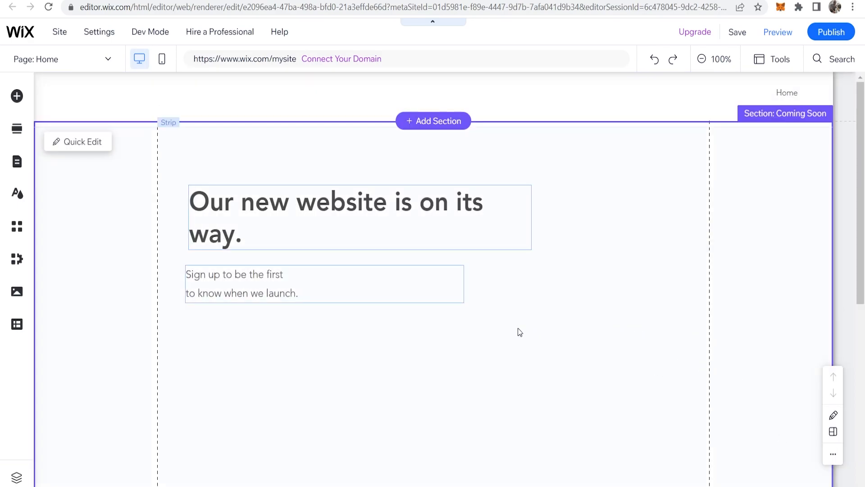
pyautogui.moveTo(17, 96)
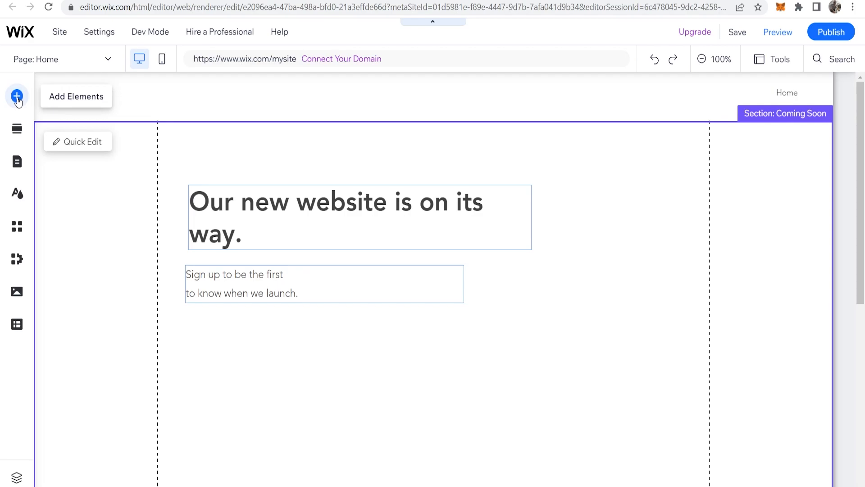
# - Add the misty green mountains strip from the Classic strip designs
pyautogui.click(17, 95)
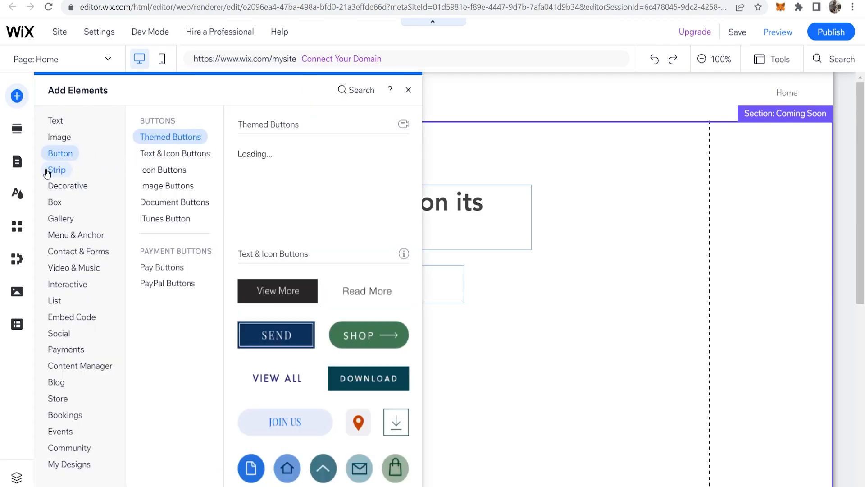
pyautogui.click(56, 169)
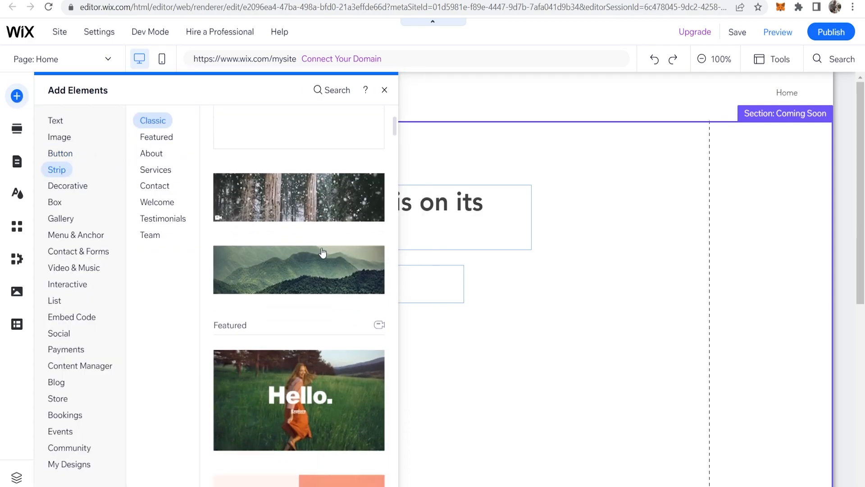
pyautogui.moveTo(312, 278)
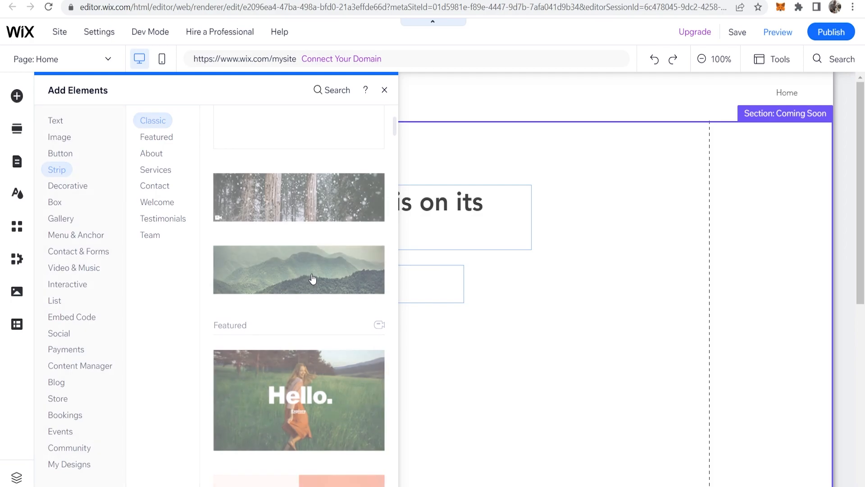
pyautogui.click(298, 270)
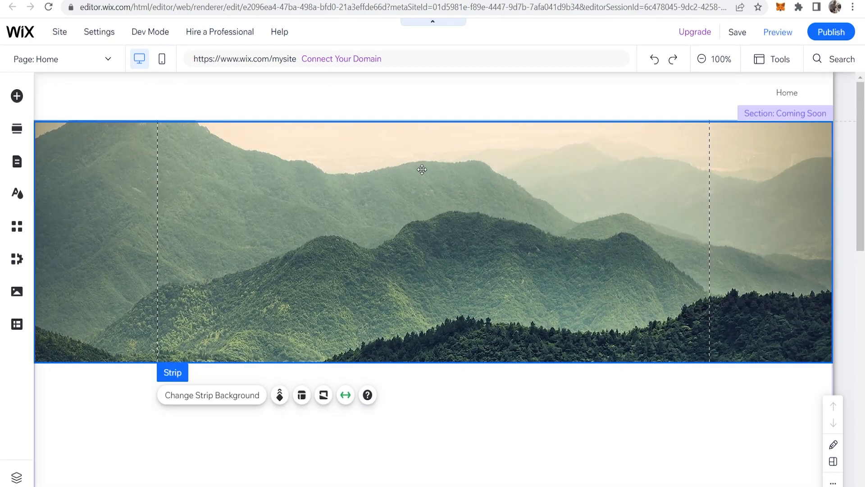
# - Send the mountain strip to the back, behind the heading and subtitle
pyautogui.rightClick(422, 169)
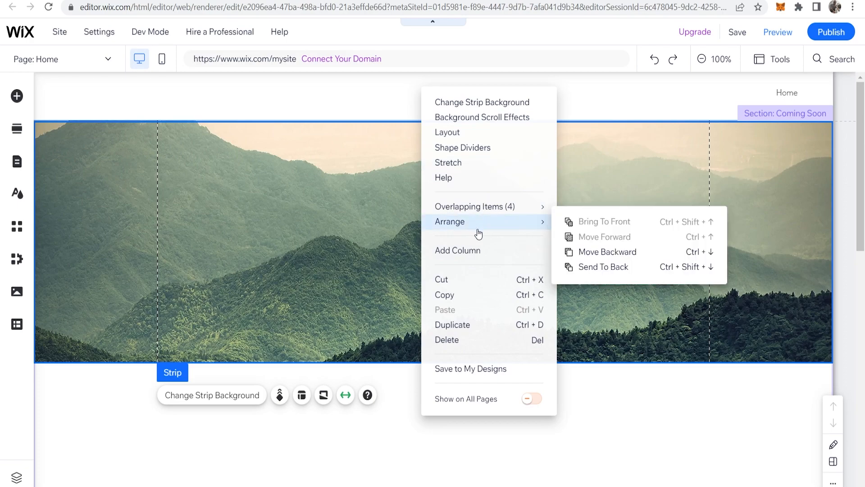
pyautogui.moveTo(586, 271)
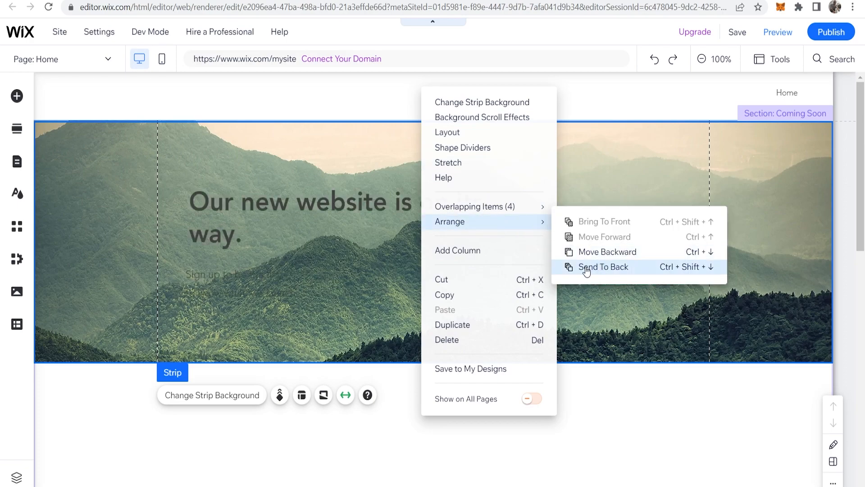
pyautogui.click(602, 266)
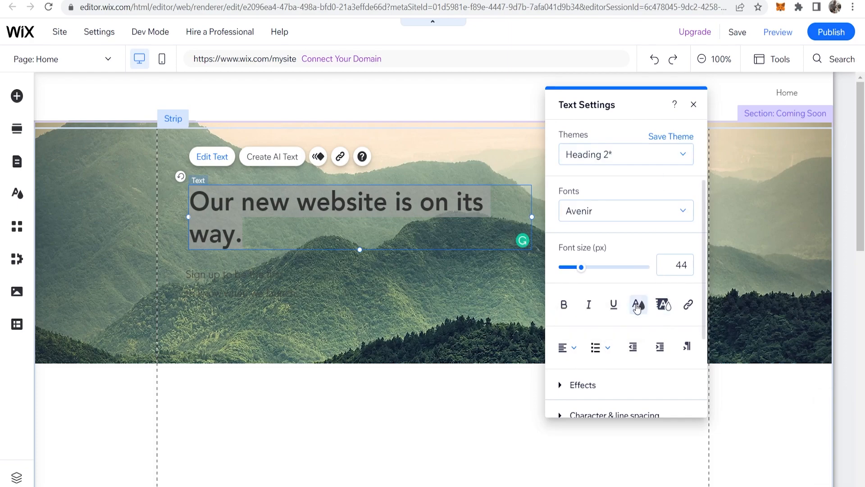
pyautogui.moveTo(638, 305)
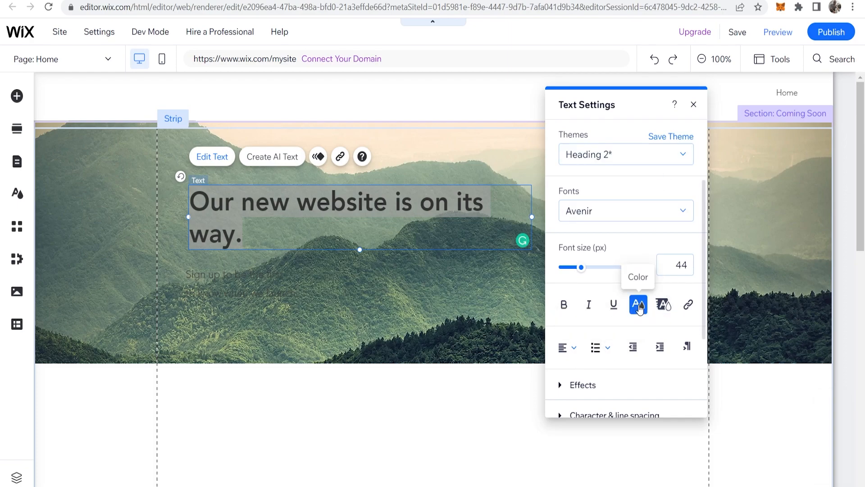
# - Open the colour choices for the heading text
pyautogui.click(638, 305)
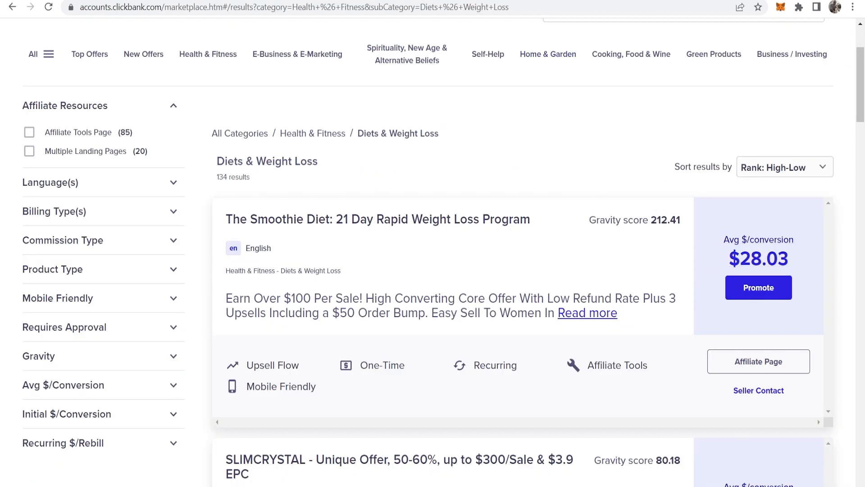
pyautogui.moveTo(612, 133)
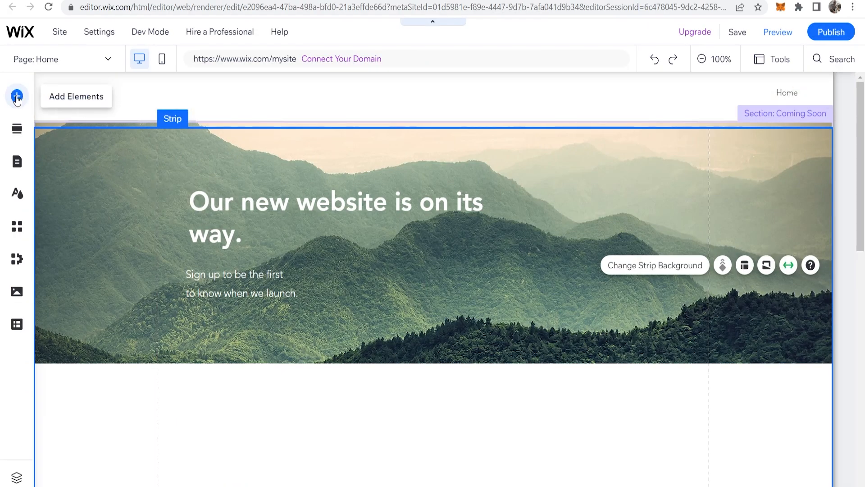
# - Upload the book cover image from the computer through the Add Elements image options
pyautogui.click(17, 96)
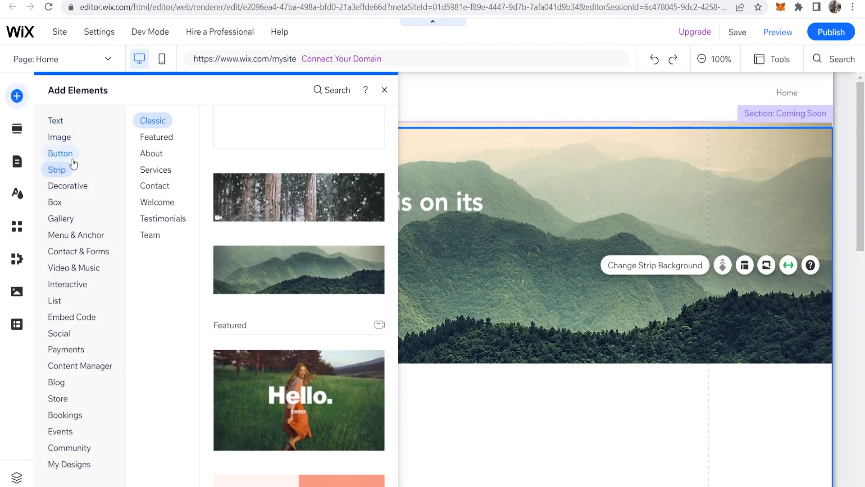
pyautogui.click(60, 154)
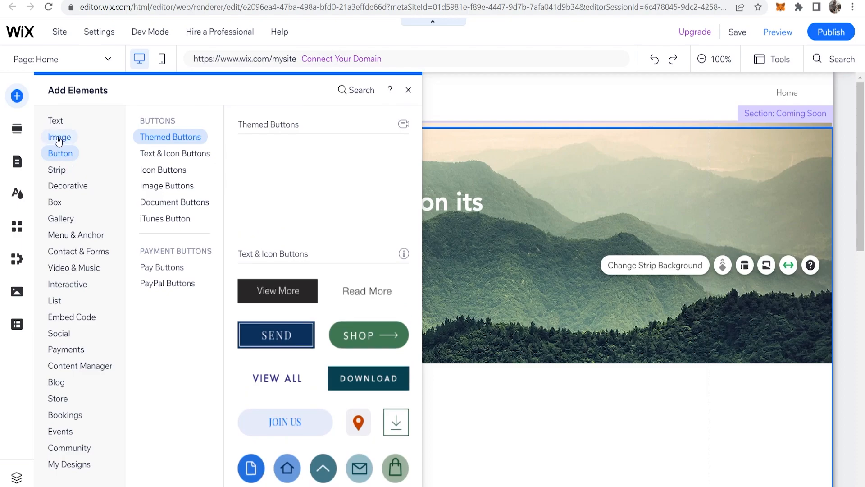
pyautogui.click(59, 137)
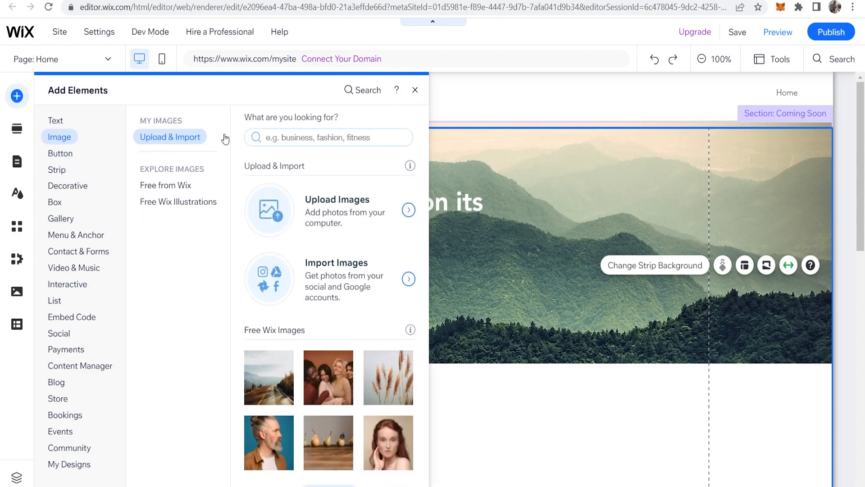
pyautogui.moveTo(351, 214)
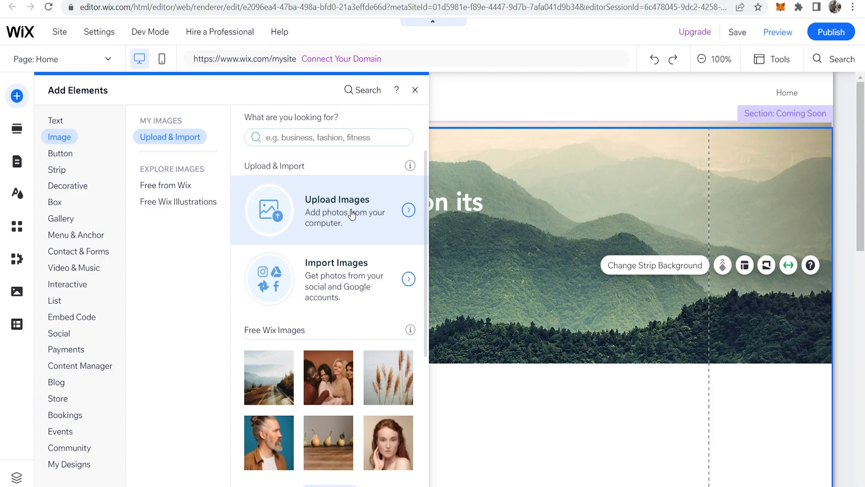
pyautogui.moveTo(379, 206)
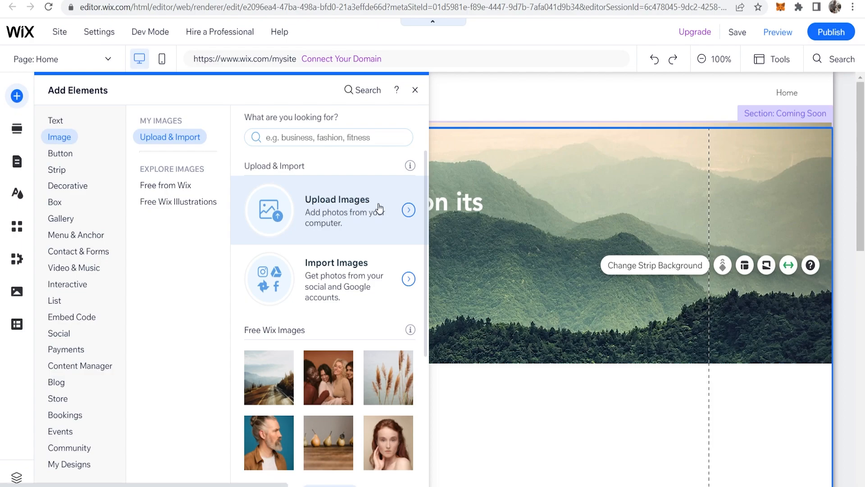
pyautogui.click(327, 210)
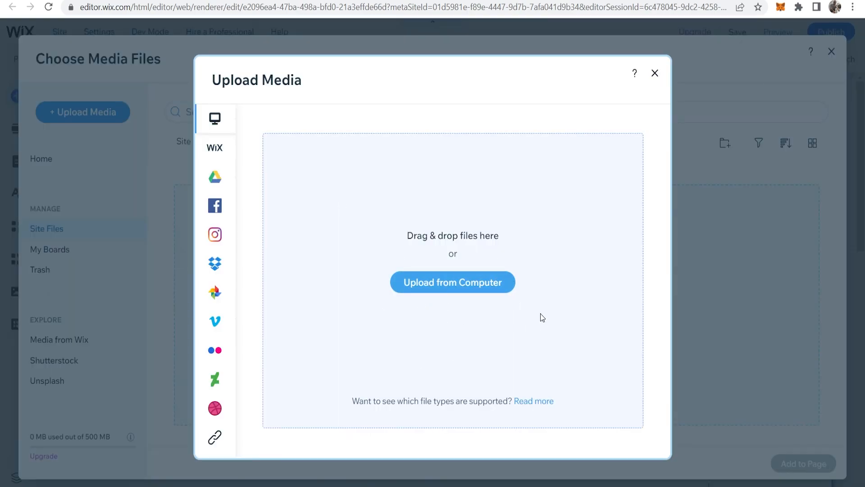
pyautogui.moveTo(385, 277)
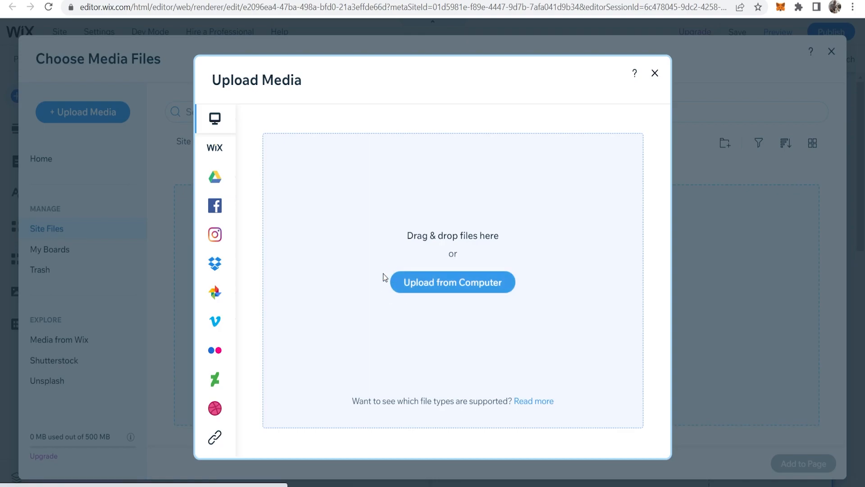
pyautogui.click(654, 72)
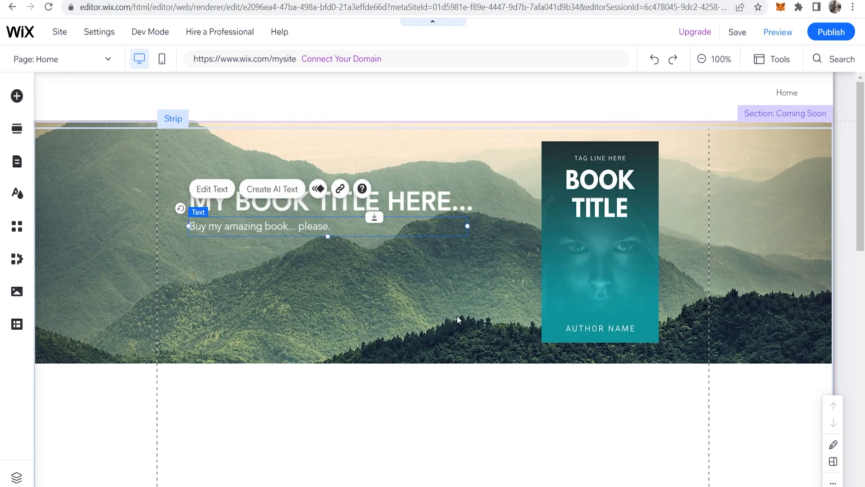
pyautogui.click(443, 263)
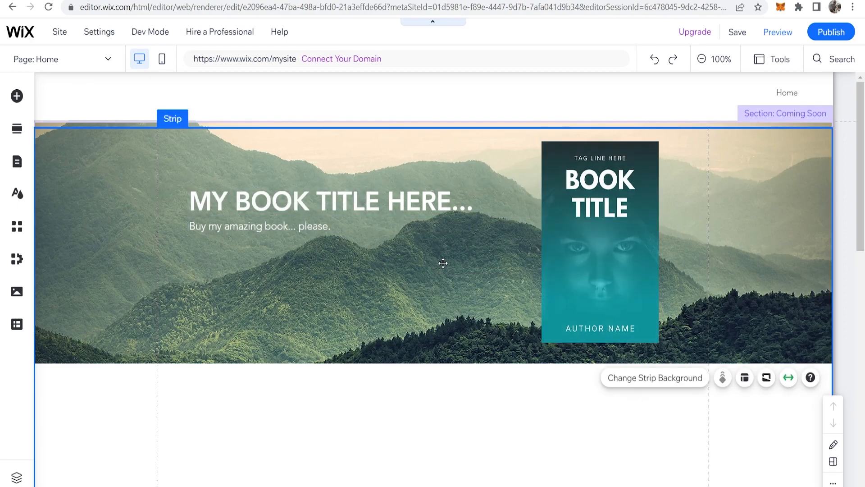
pyautogui.click(329, 201)
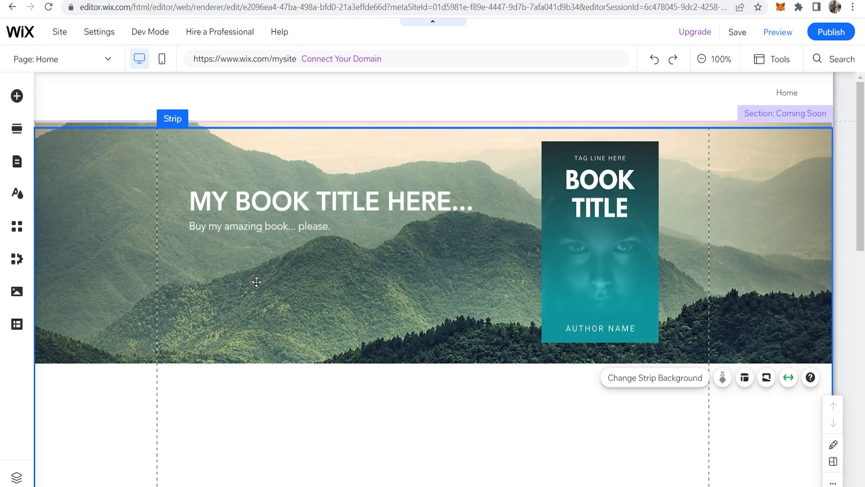
pyautogui.moveTo(17, 96)
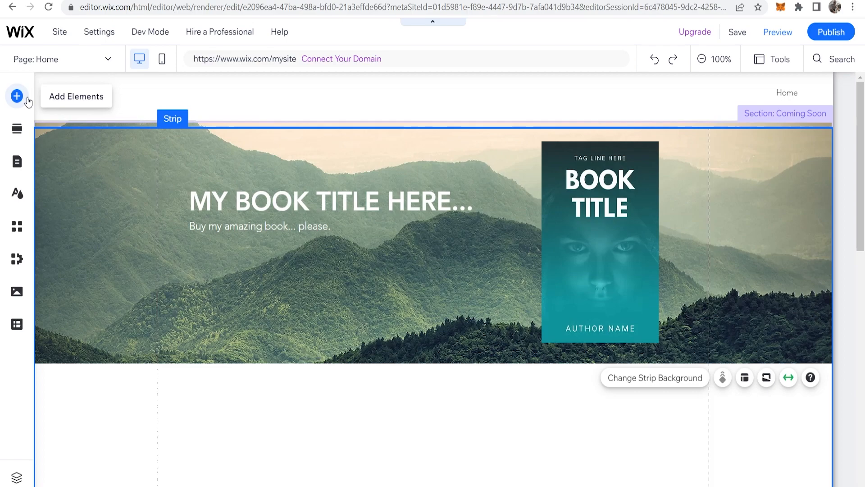
# - Add a button under the subtitle and apply a light grey preset design and fill
pyautogui.click(17, 96)
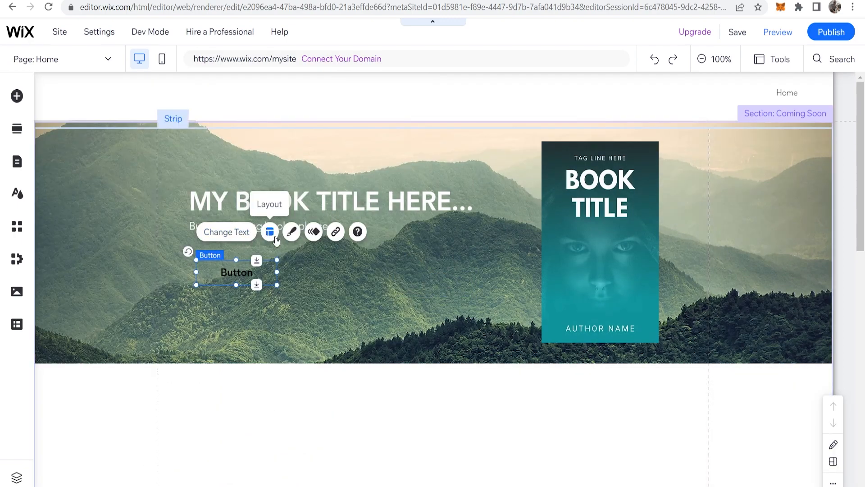
pyautogui.click(291, 231)
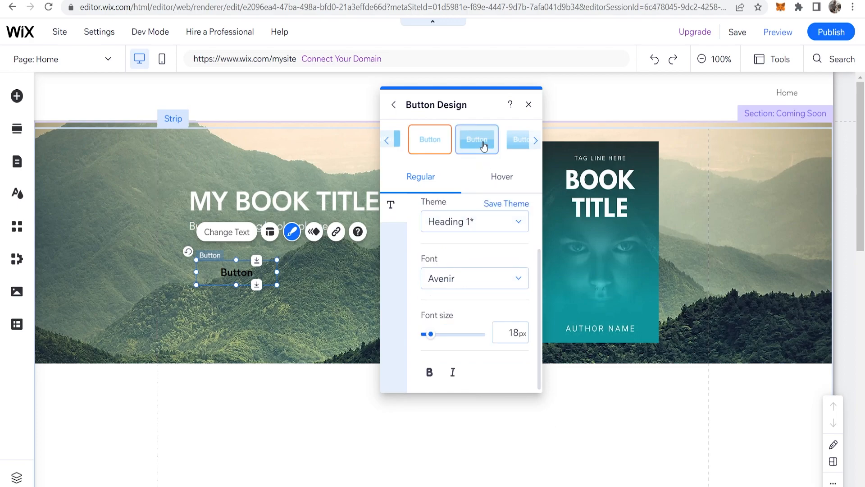
pyautogui.click(476, 139)
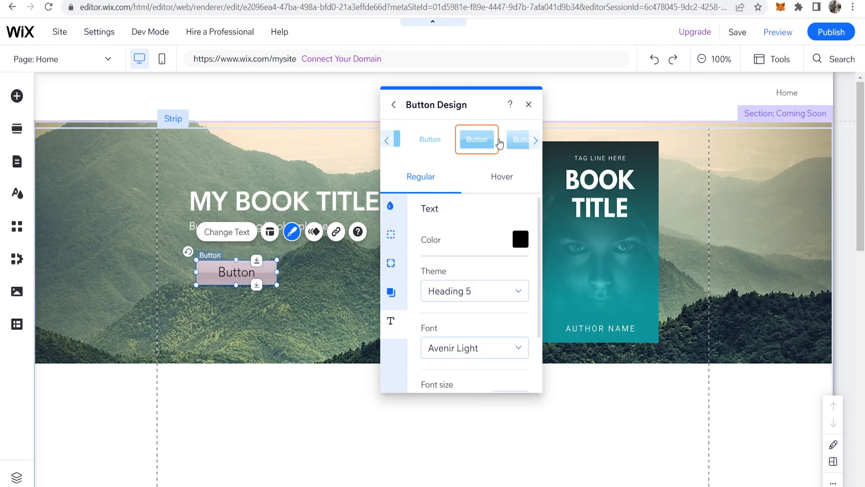
pyautogui.click(390, 206)
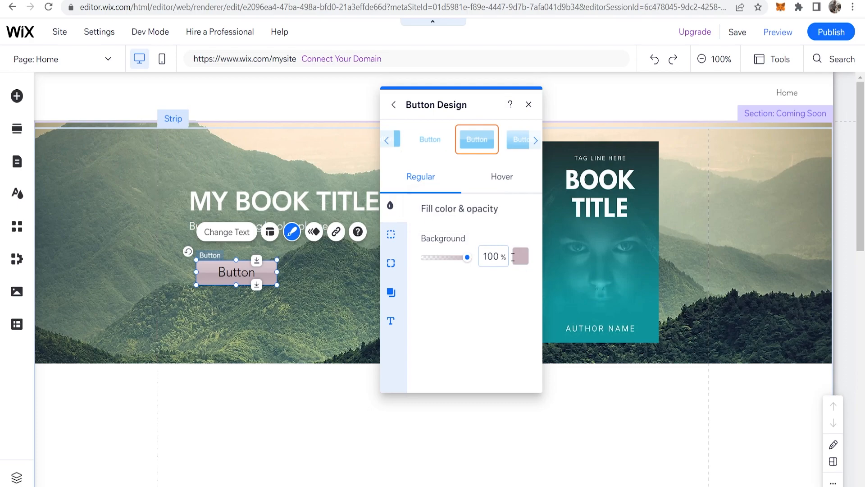
pyautogui.click(519, 255)
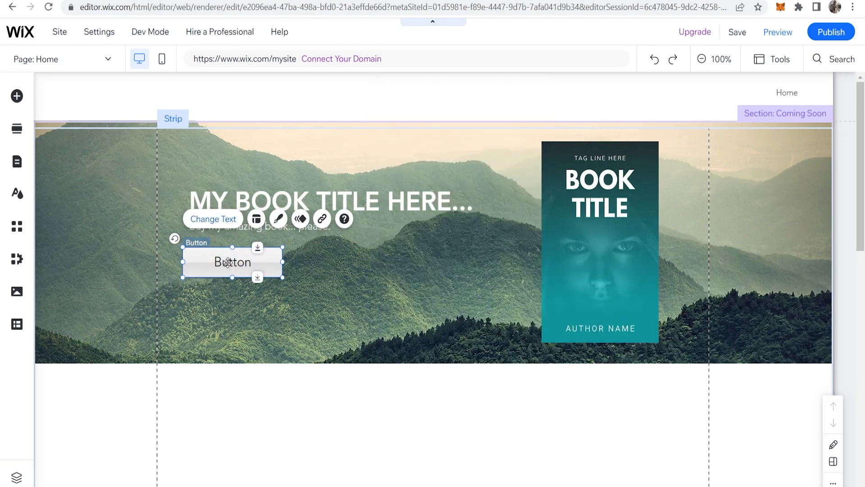
# - Change the button text to 'Buy Now' and set its link type to Web address
pyautogui.click(278, 218)
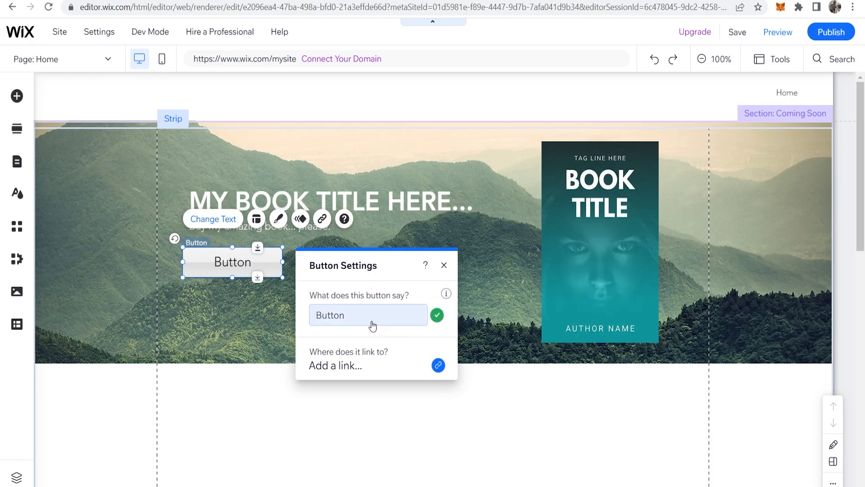
pyautogui.write('Buy n')
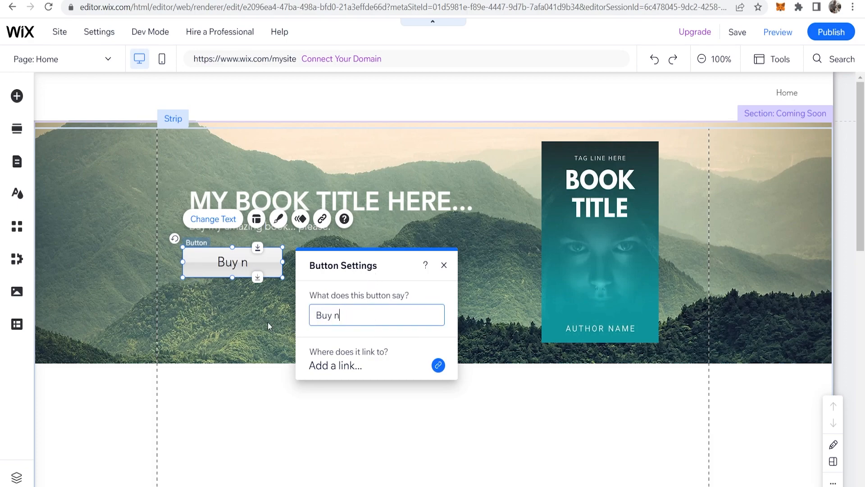
pyautogui.write('ow')
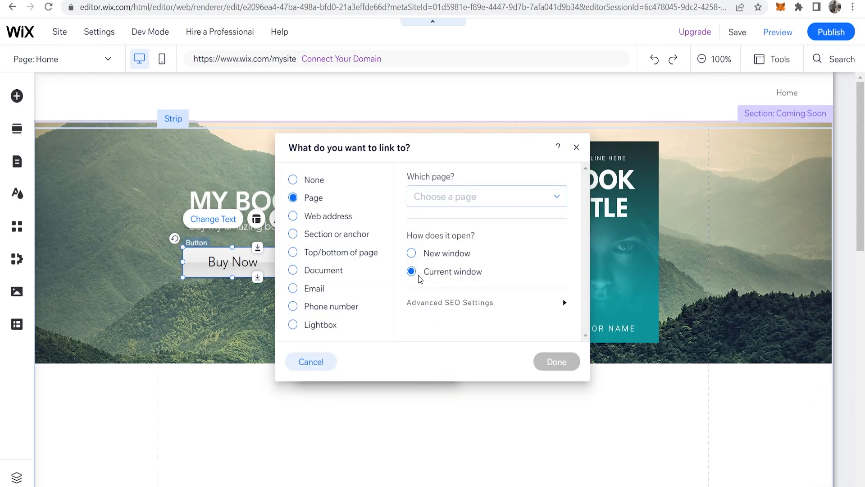
pyautogui.moveTo(293, 216)
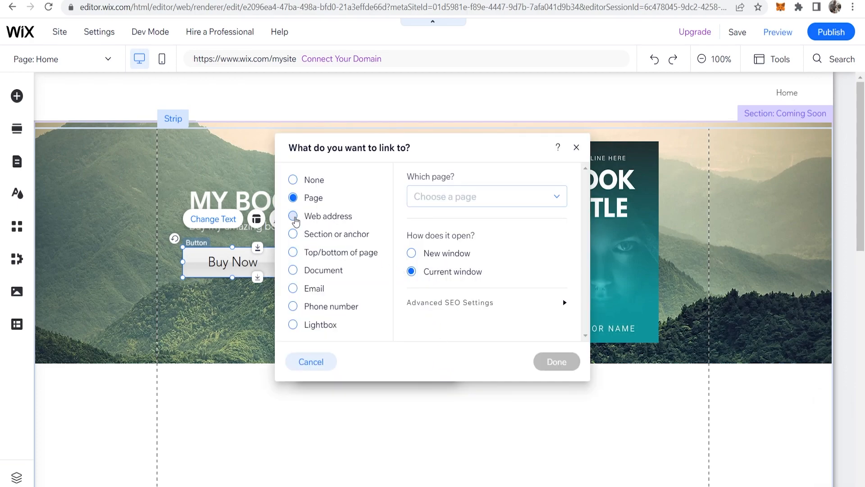
pyautogui.click(293, 216)
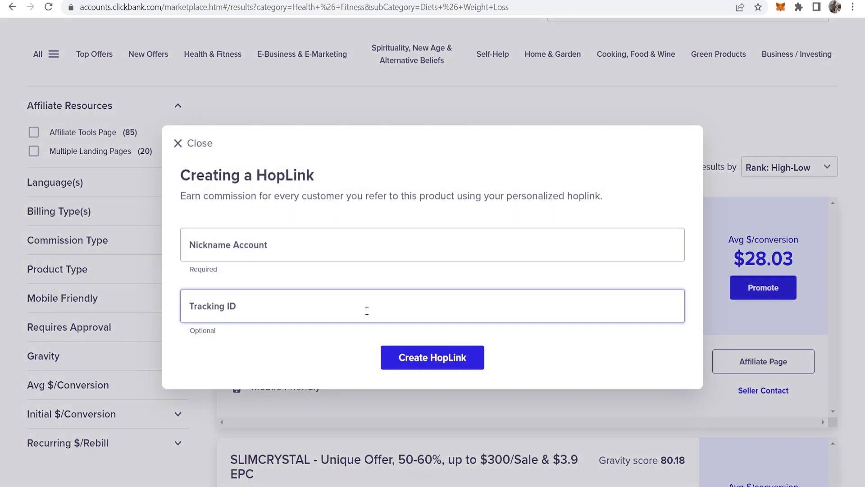
# - Create the ClickBank HopLink and copy the encrypted affiliate link
pyautogui.click(432, 357)
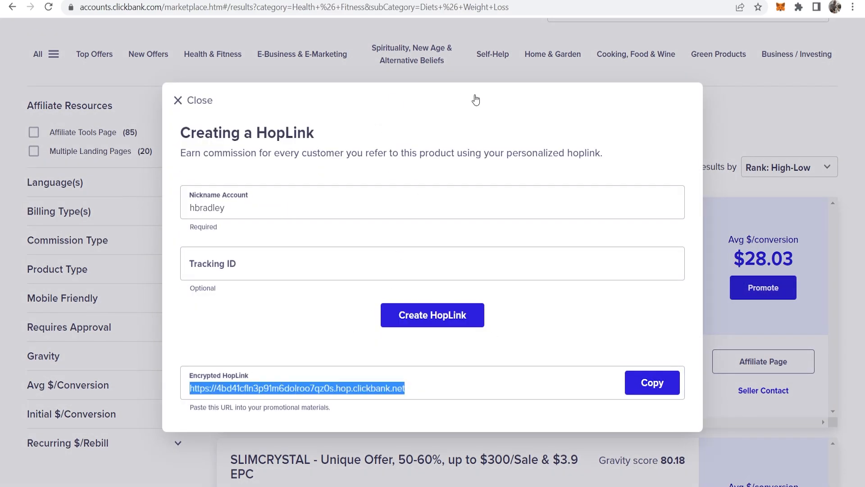
pyautogui.click(652, 382)
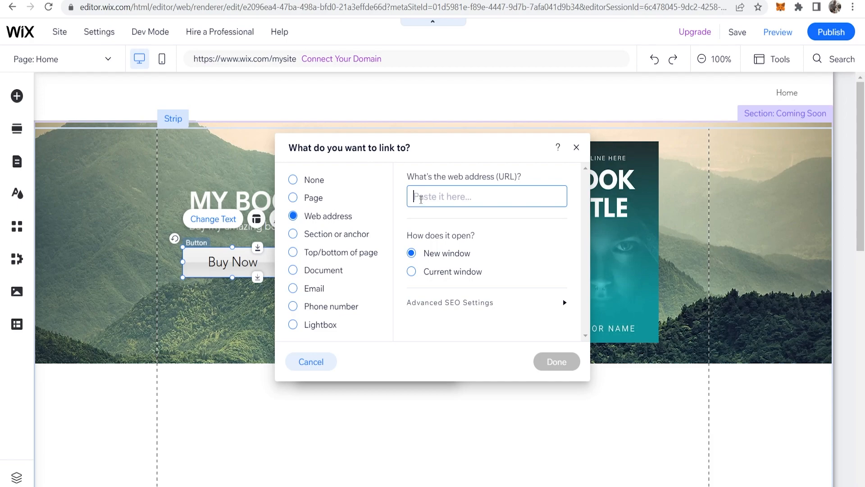
# - Link the button to 1m6dolroo7qz0s.hop.clickbank.net, opening in a new window
pyautogui.write('1m6dolroo7qz0s.hop.clickbank.net')
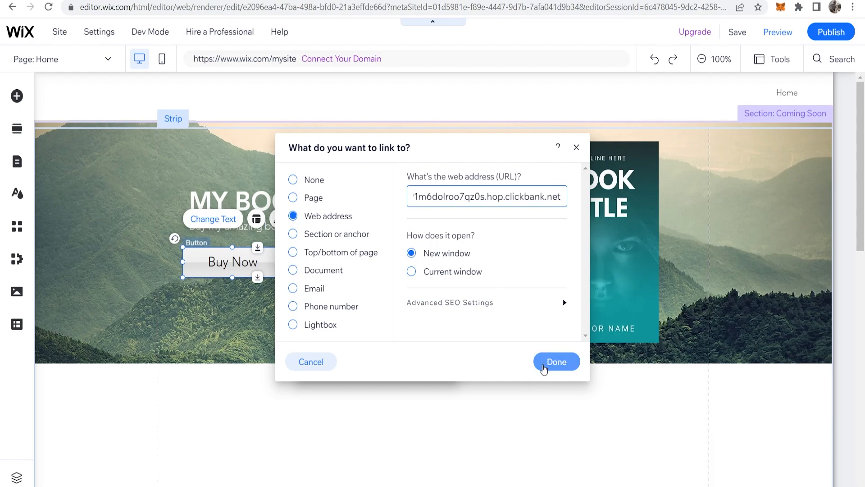
pyautogui.click(555, 362)
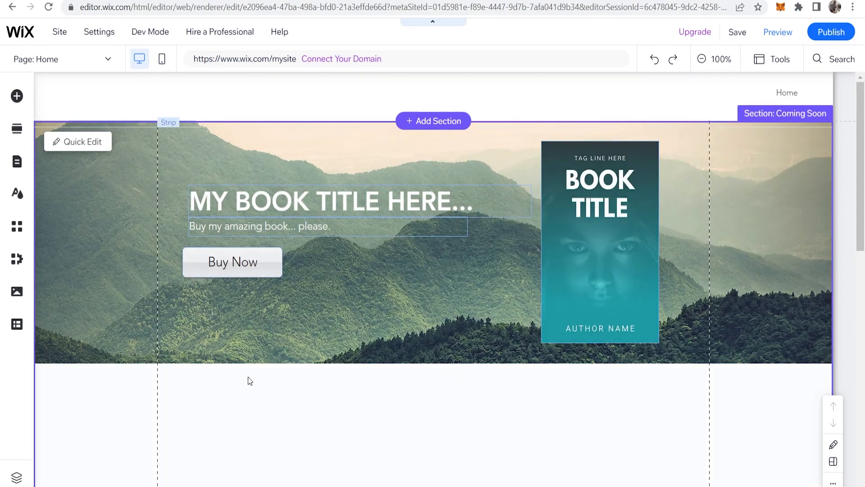
pyautogui.moveTo(777, 32)
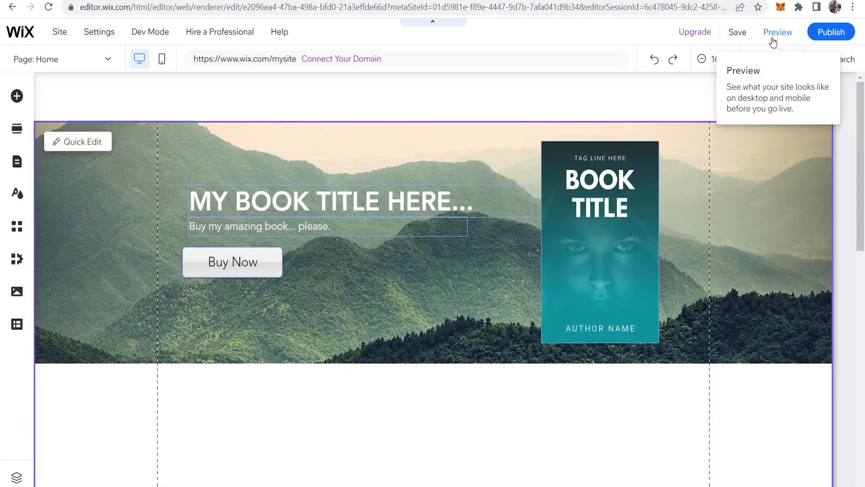
# - Preview the site and test that Buy Now opens The Smoothie Diet sales page
pyautogui.click(777, 31)
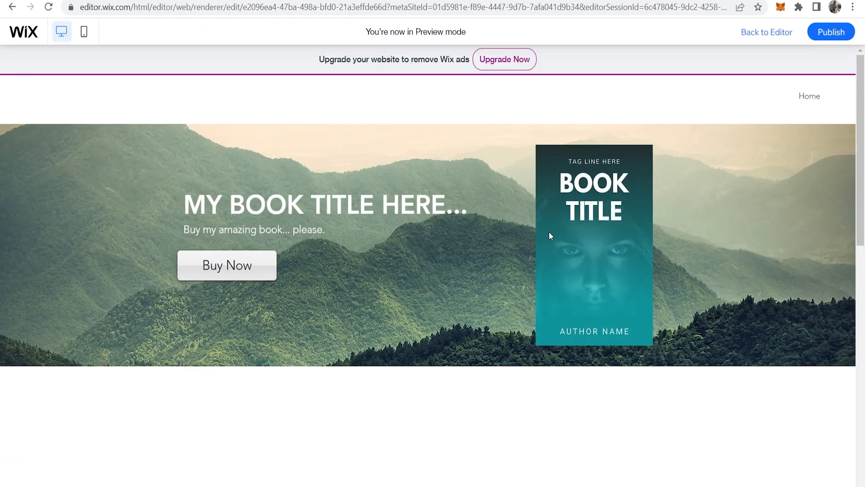
pyautogui.moveTo(253, 279)
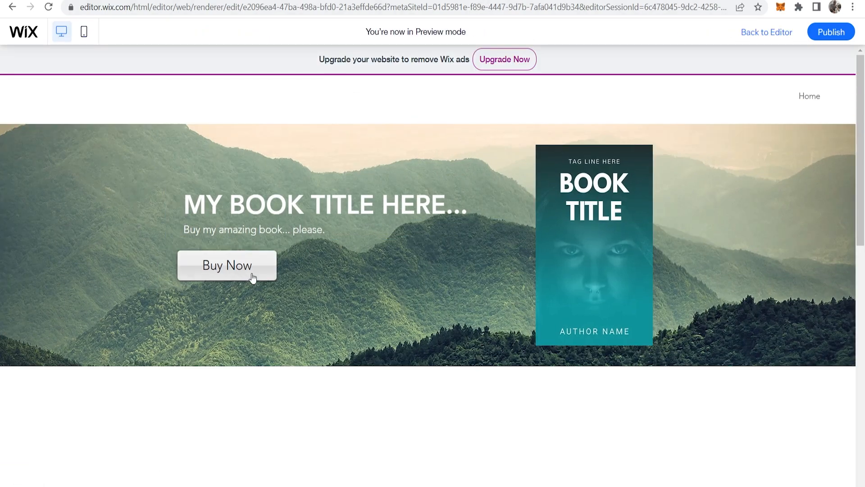
pyautogui.click(226, 265)
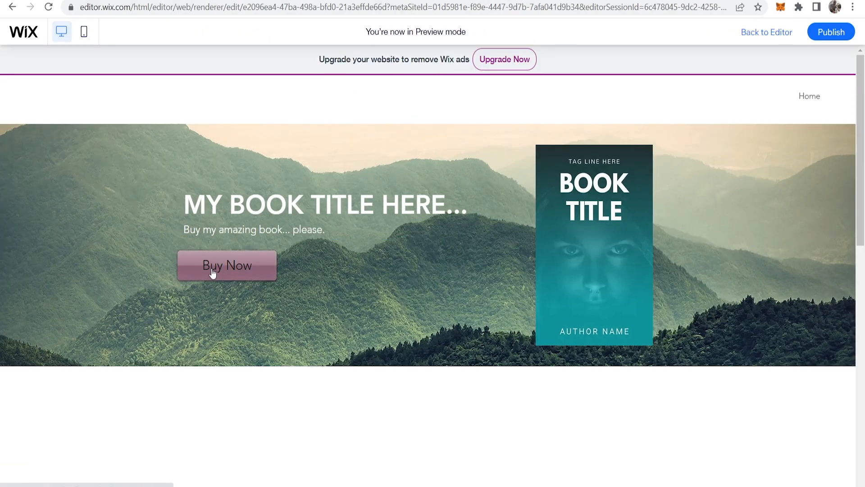
pyautogui.click(226, 265)
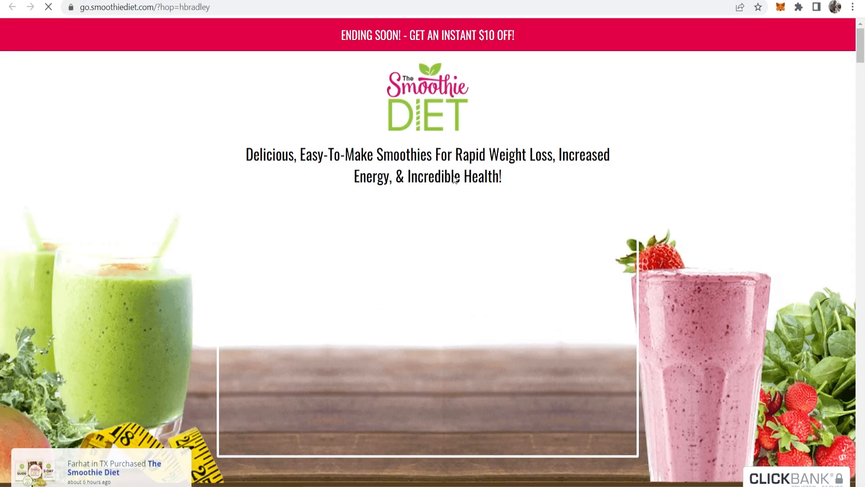